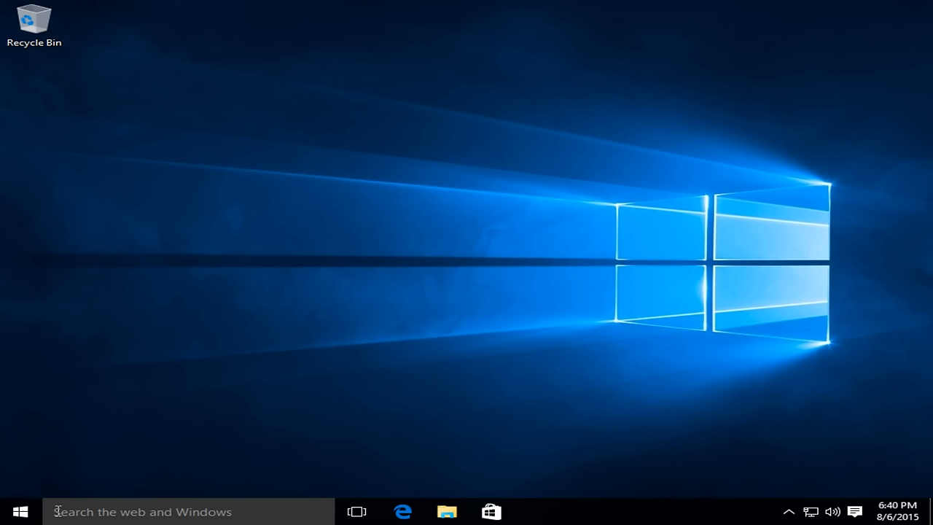
- Search Start for 'system restore' and launch the 'Create a restore point' control panel item
text(system)
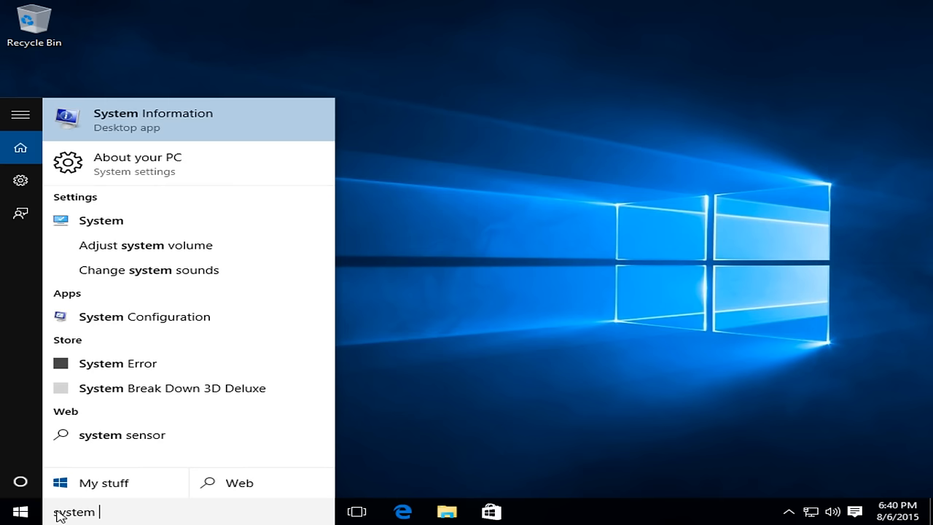
text(restore)
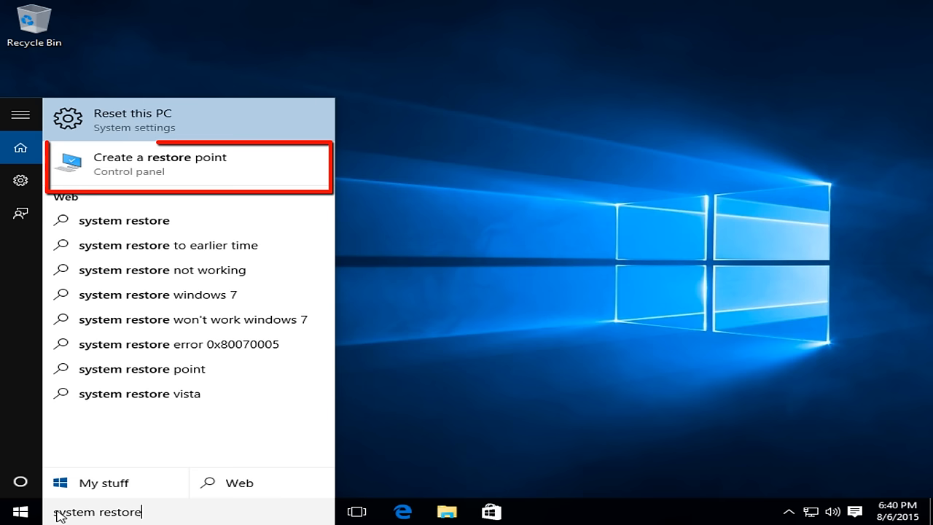
mouse_move(161, 163)
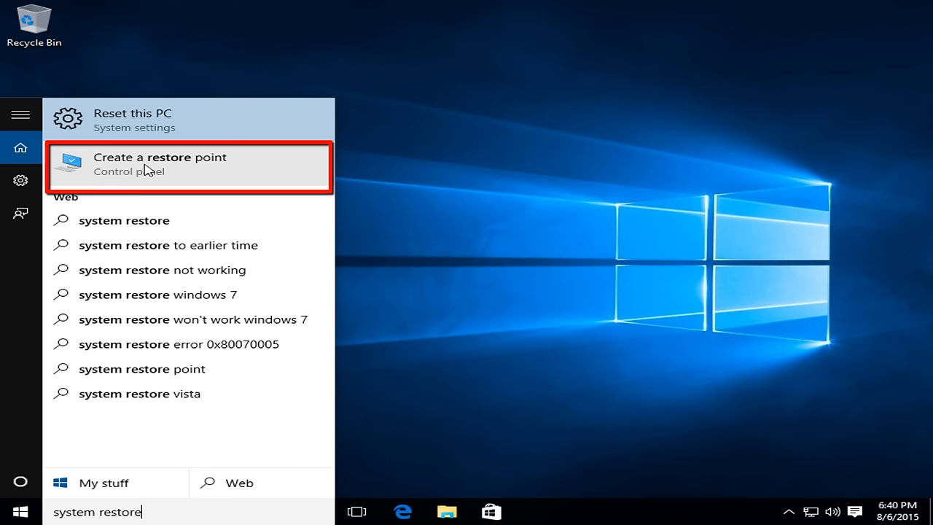
mouse_move(143, 174)
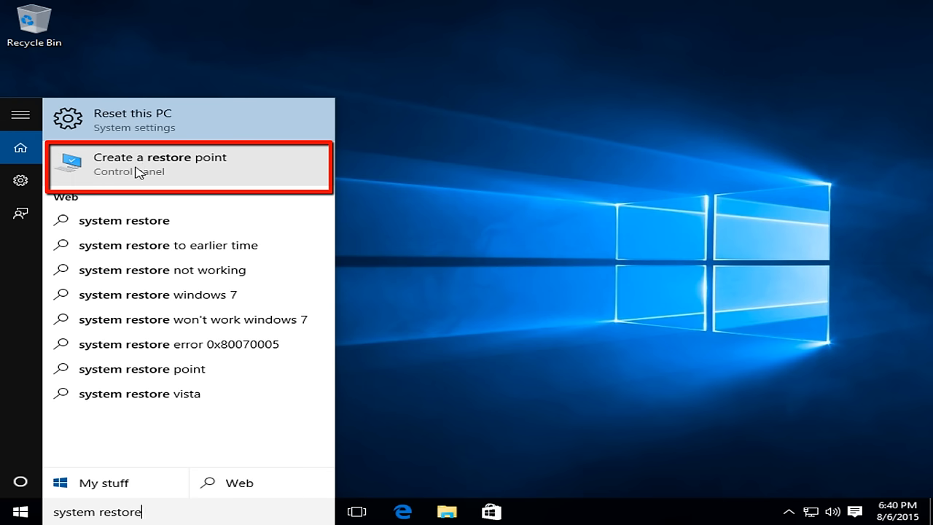
click(160, 164)
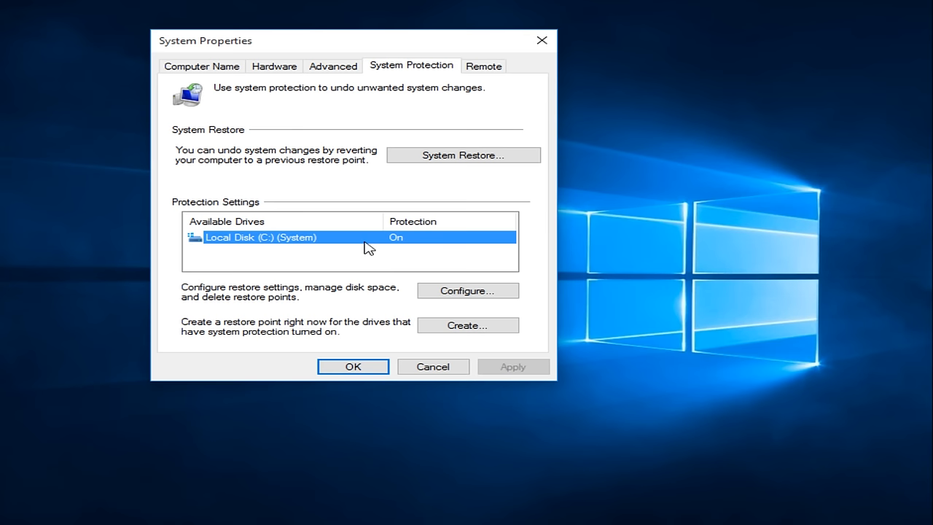
mouse_move(406, 247)
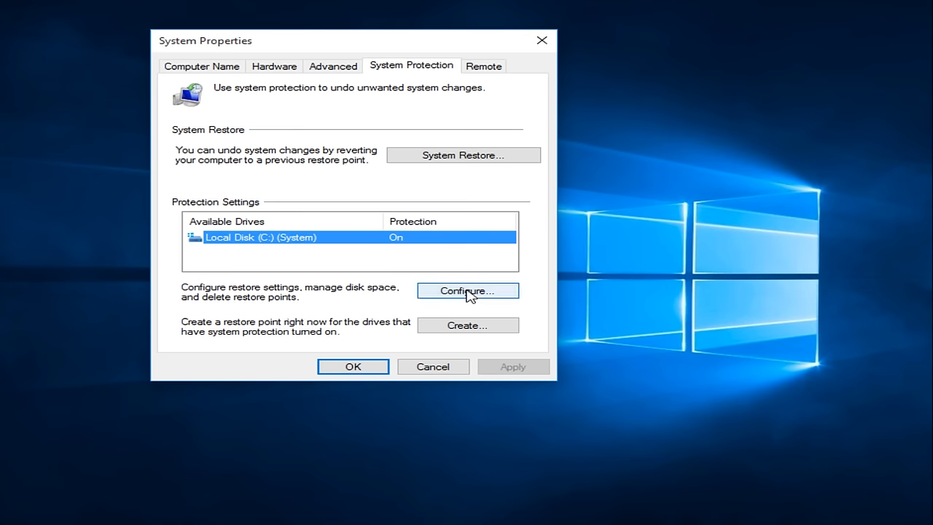
click(466, 290)
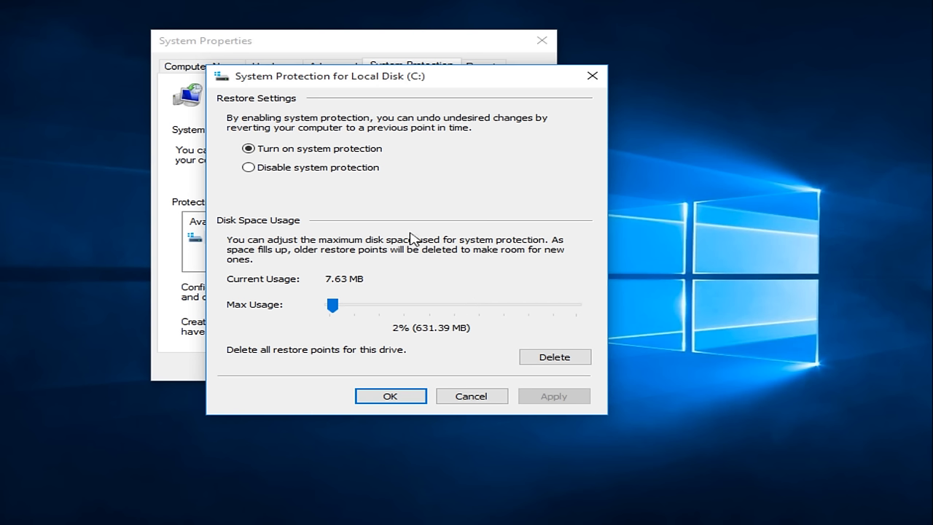
mouse_move(330, 161)
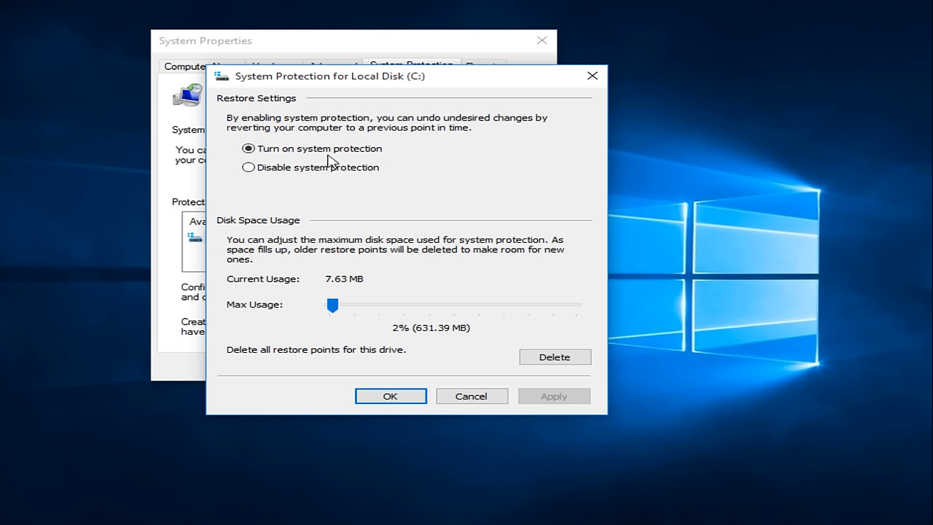
mouse_move(315, 299)
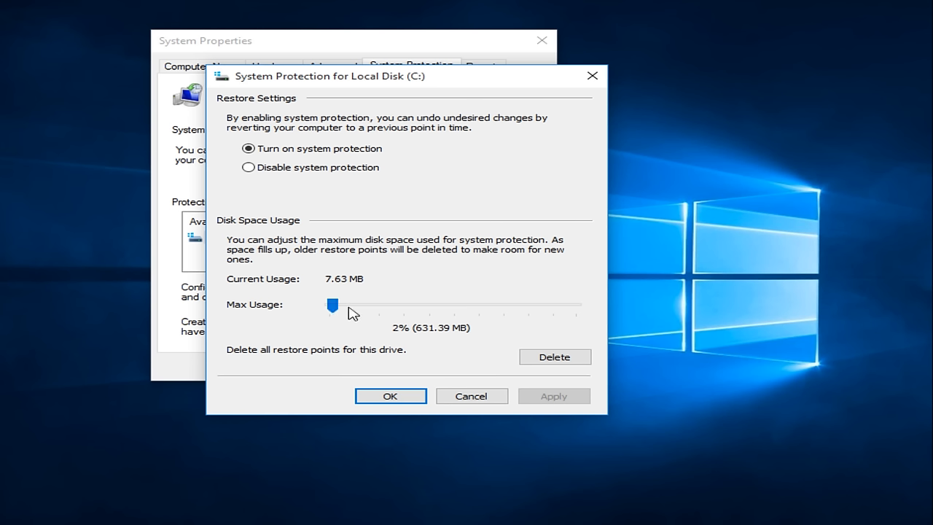
mouse_move(353, 312)
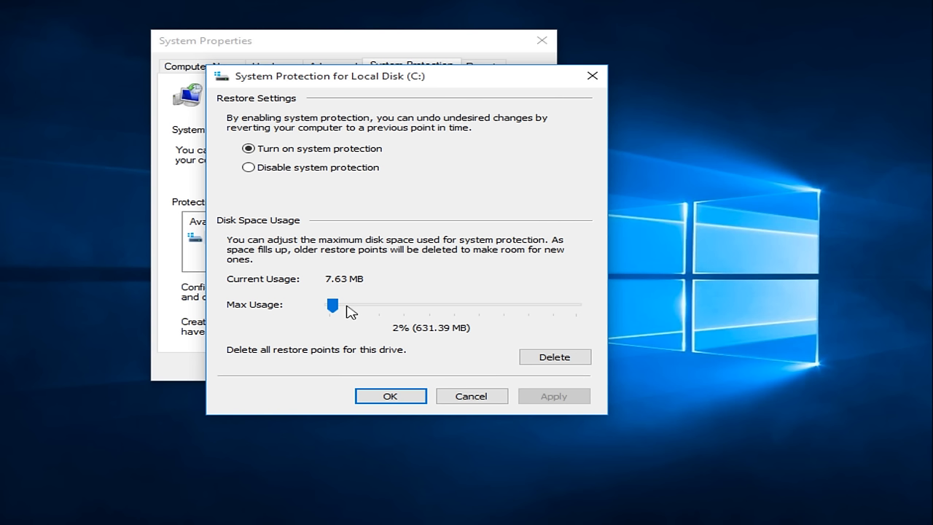
mouse_move(405, 338)
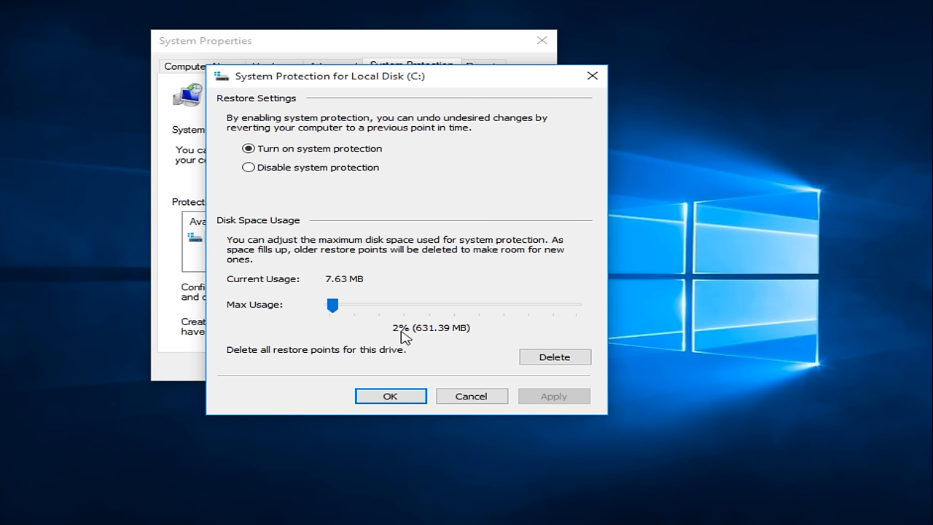
mouse_move(330, 289)
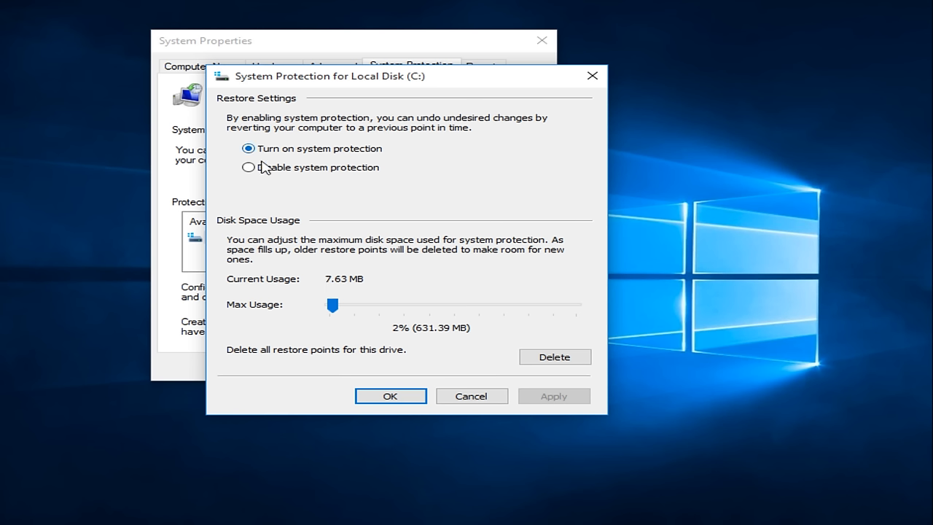
click(248, 167)
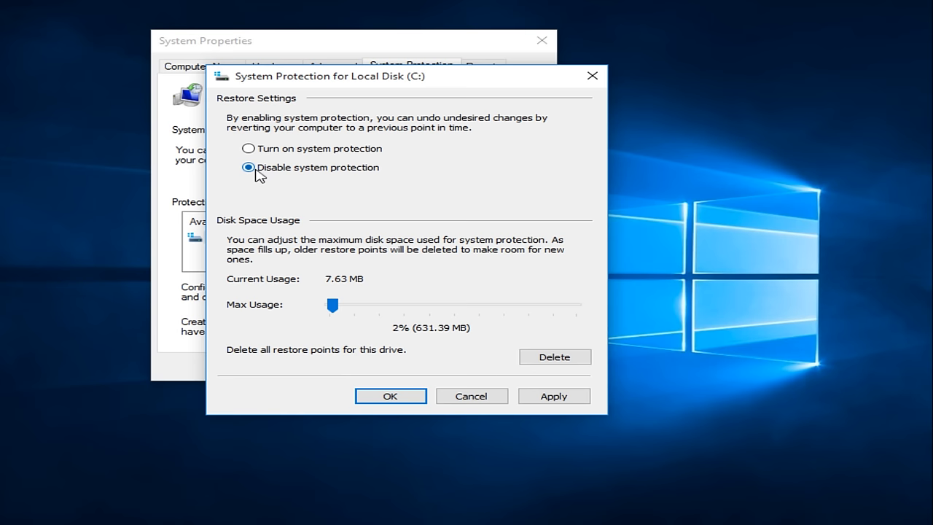
click(248, 149)
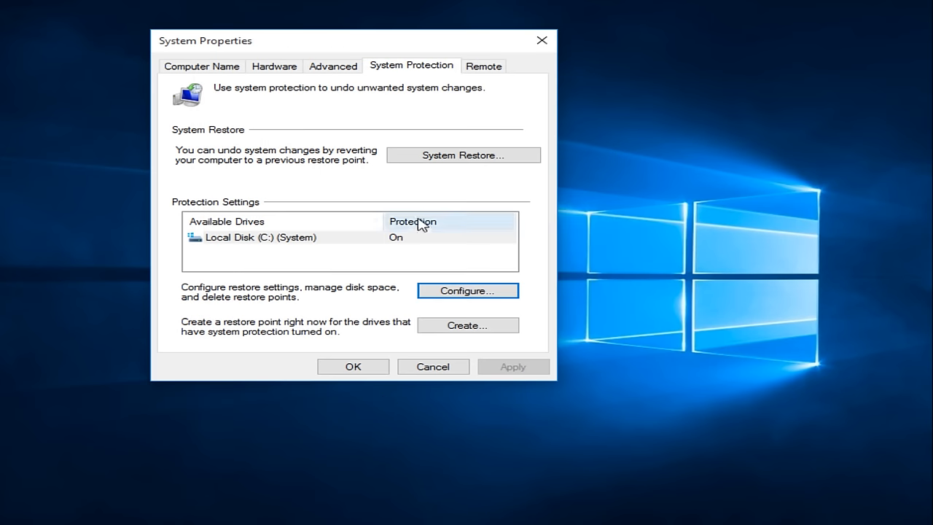
mouse_move(467, 326)
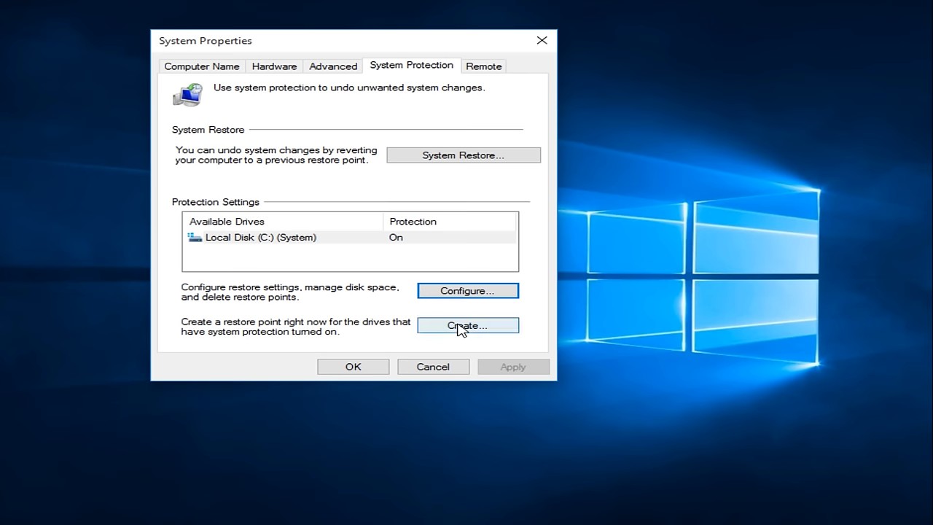
- Start creating a new restore point from the System Protection tab
click(467, 326)
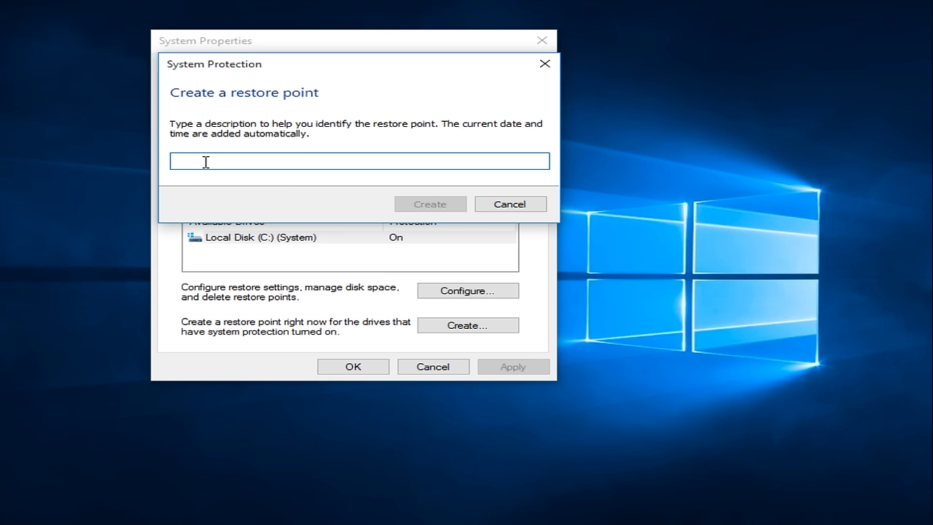
- Create a restore point described 'installed fresh updates' and dismiss the success confirmation
text(installed)
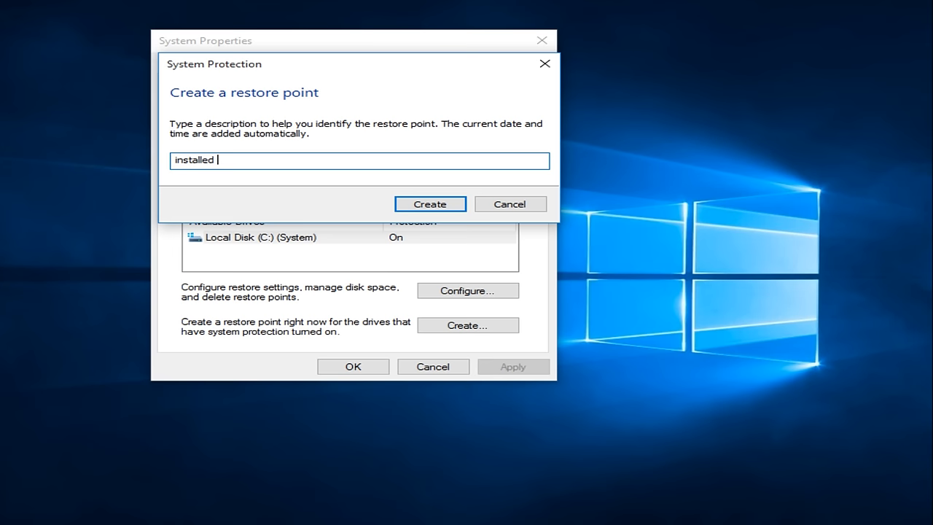
text(fresh updates)
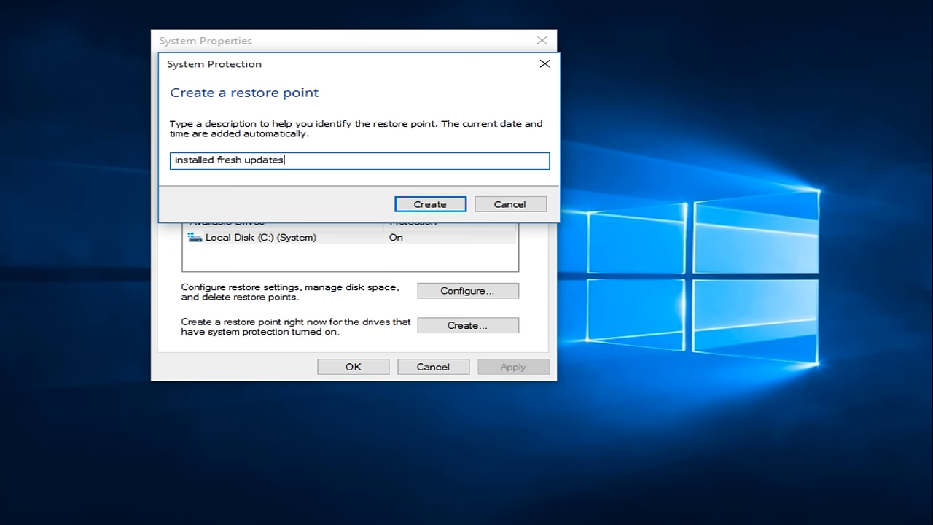
mouse_move(397, 139)
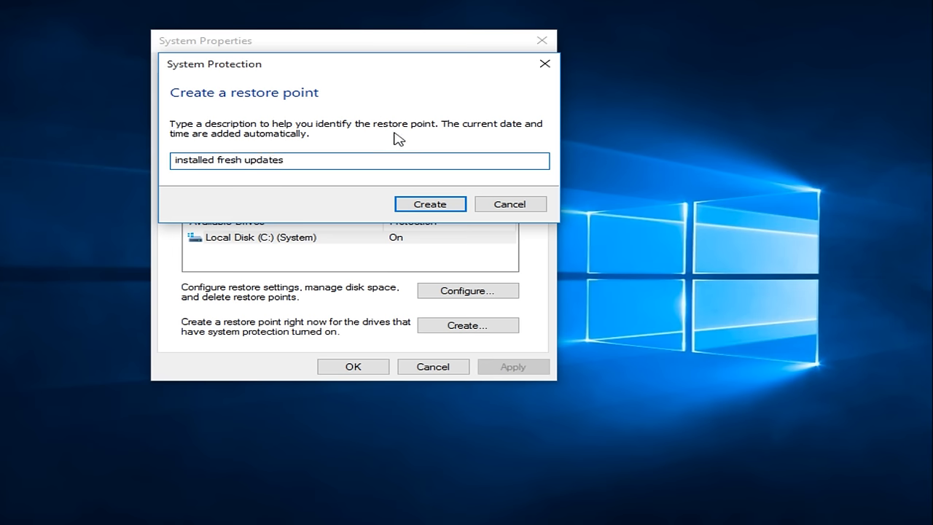
click(428, 204)
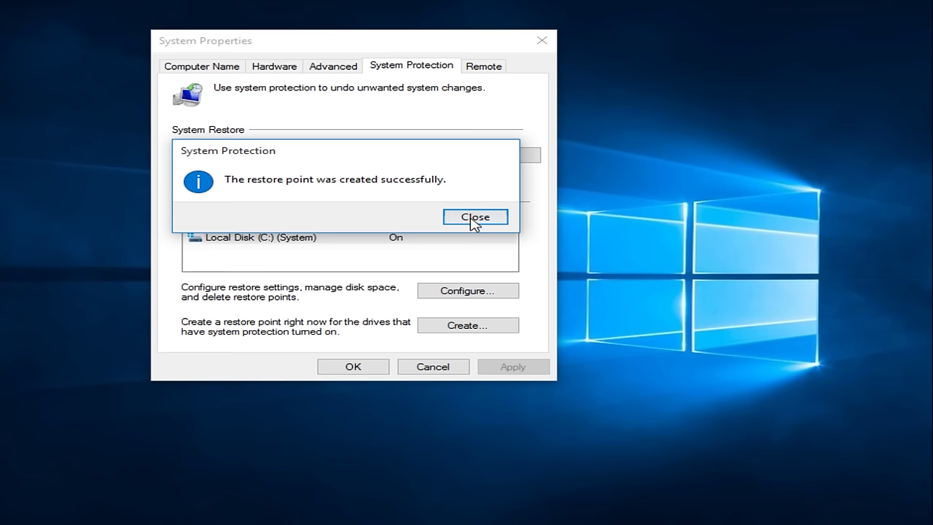
click(475, 216)
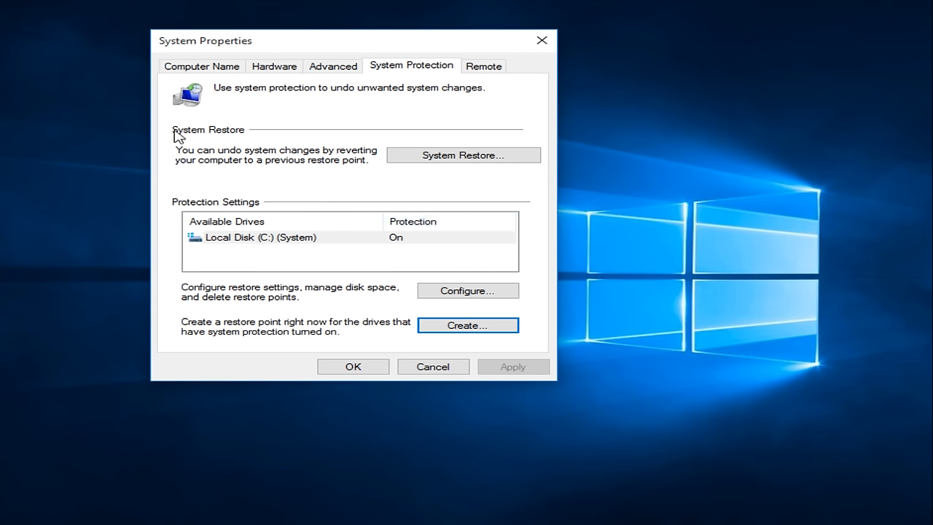
mouse_move(177, 134)
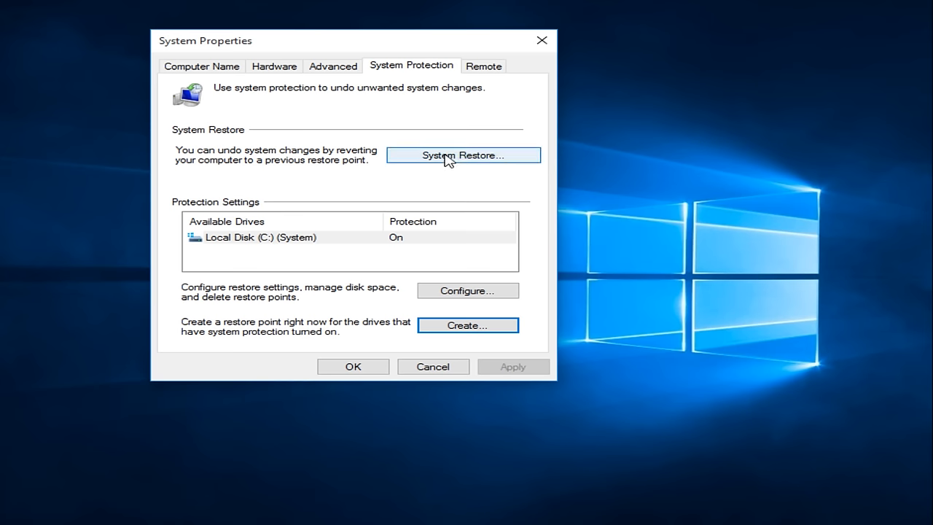
- Launch the System Restore wizard and advance to the list of restore points
click(462, 155)
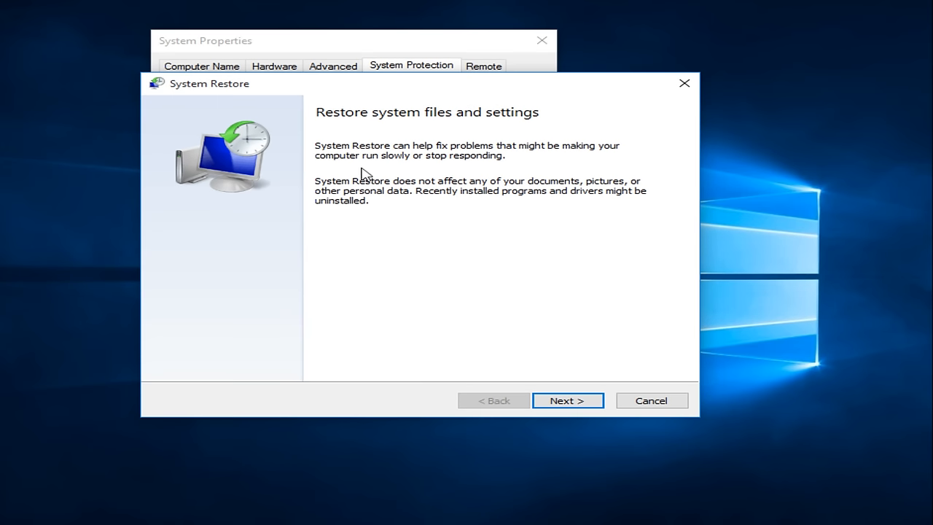
mouse_move(539, 414)
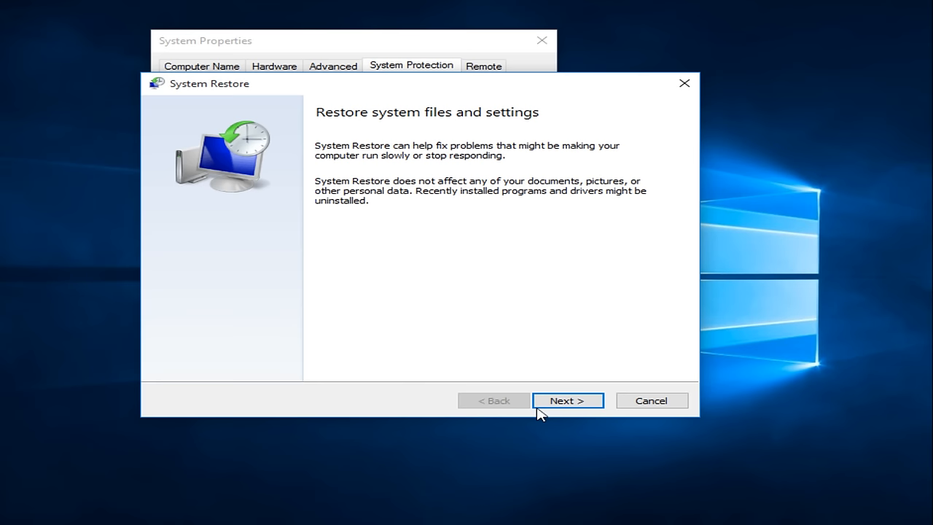
click(567, 399)
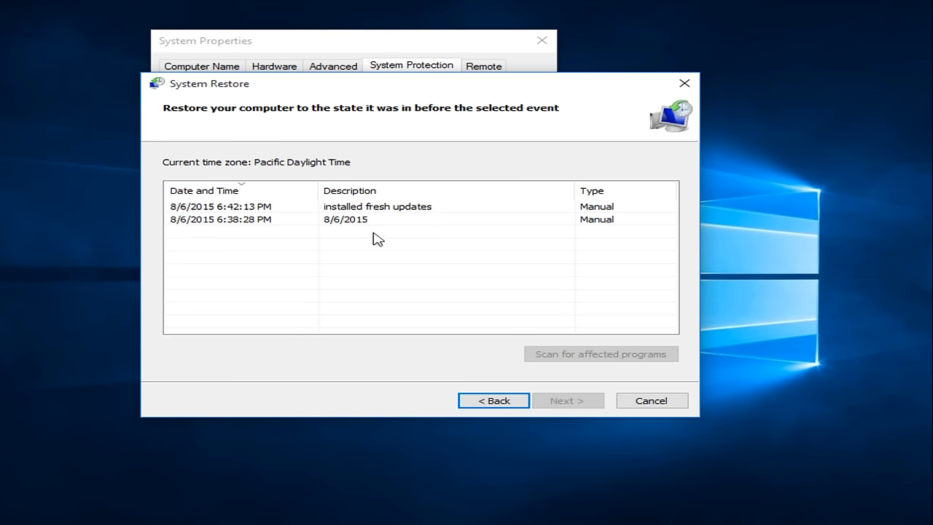
mouse_move(251, 208)
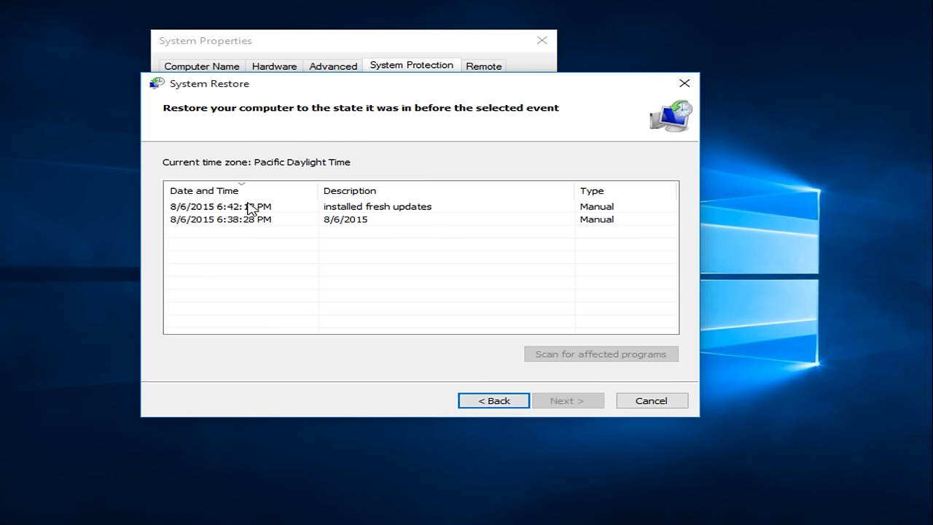
mouse_move(251, 211)
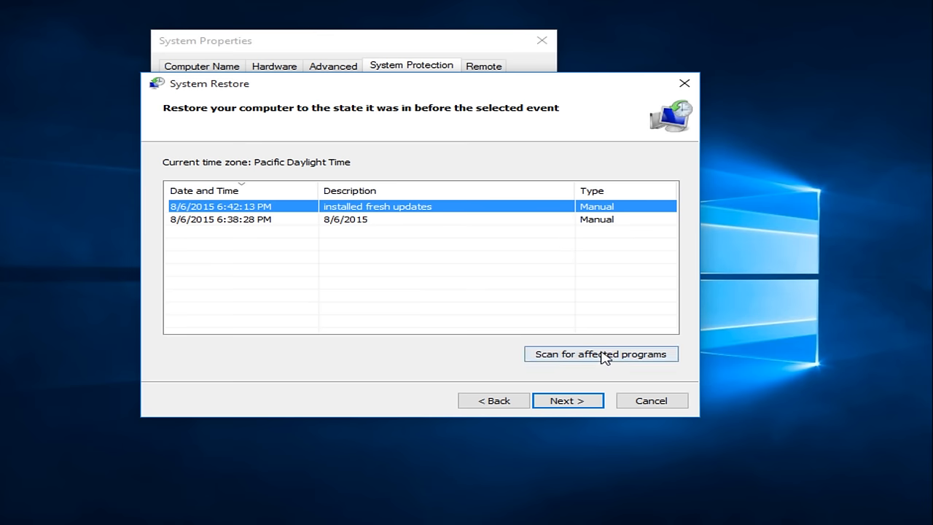
- Scan for programs affected by the 'installed fresh updates' restore point
click(601, 354)
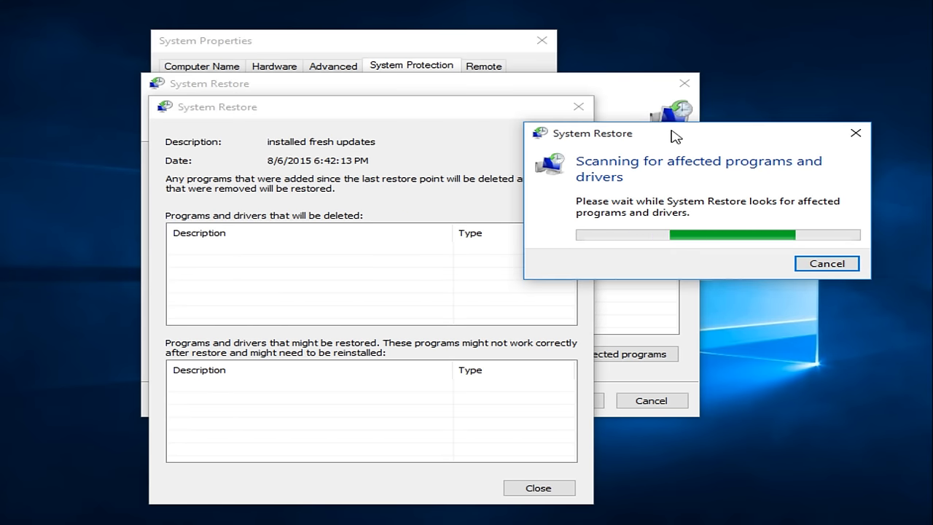
mouse_move(407, 347)
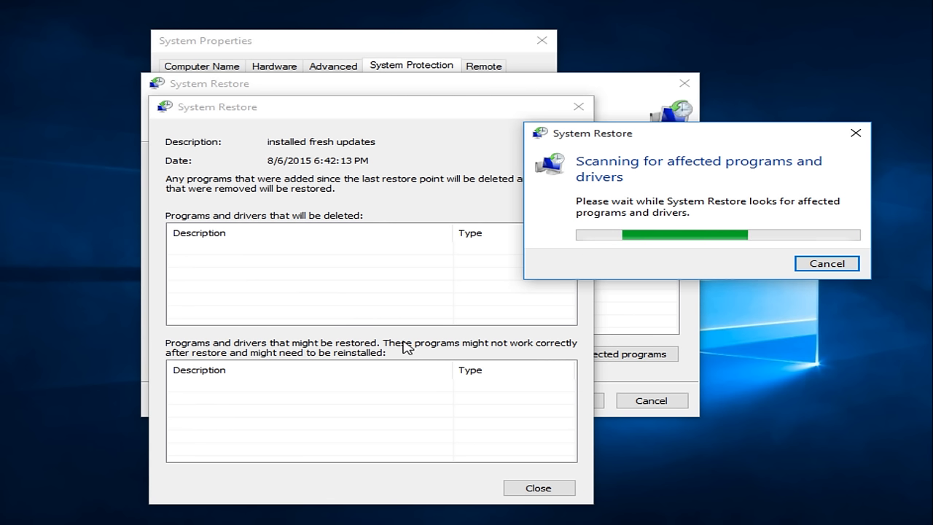
mouse_move(204, 295)
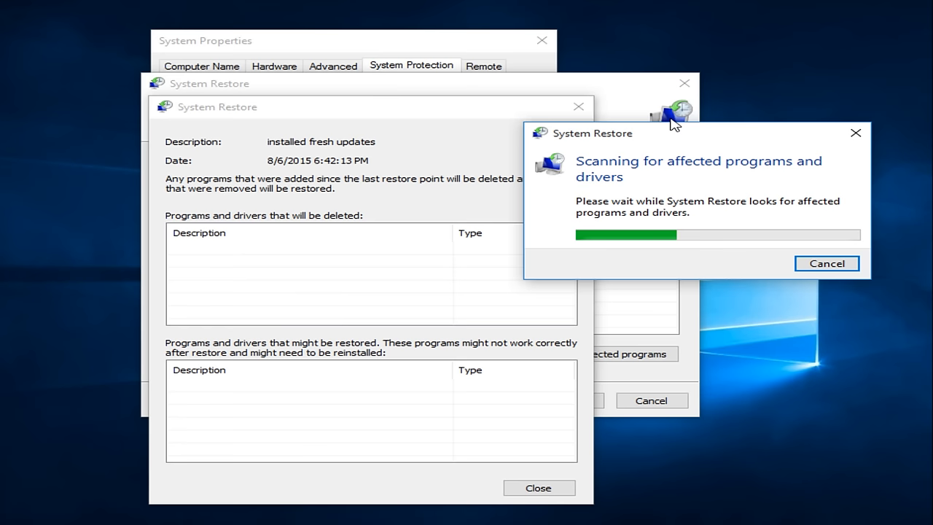
mouse_move(680, 132)
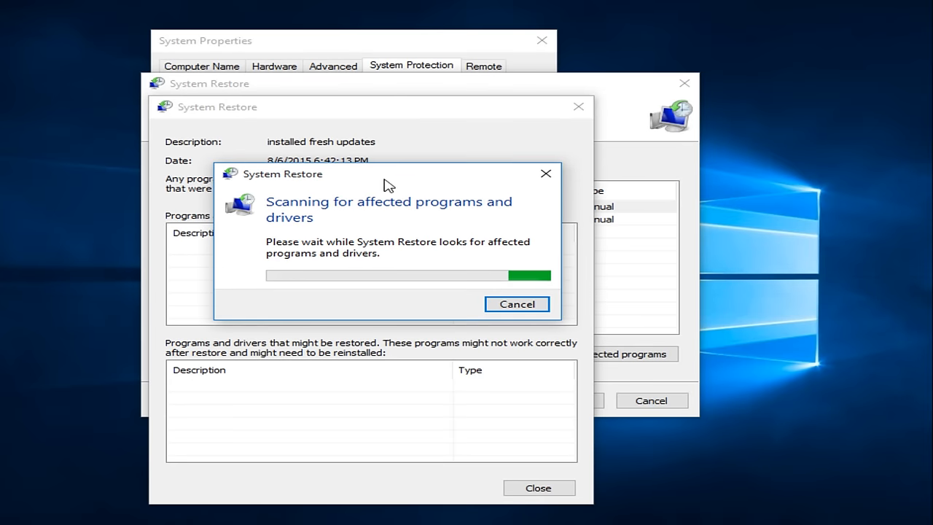
- Review the affected-programs report (none detected) and close it
drag(387, 174, 561, 157)
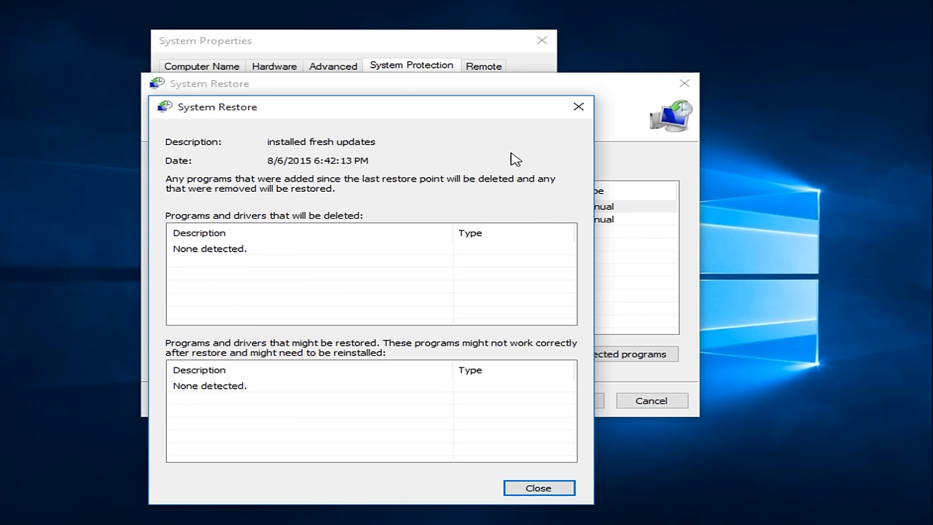
mouse_move(269, 152)
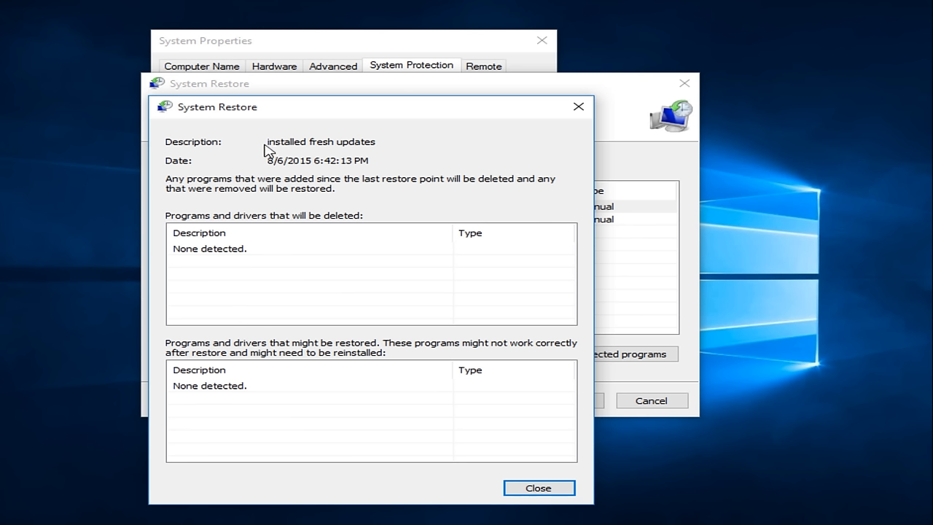
mouse_move(283, 270)
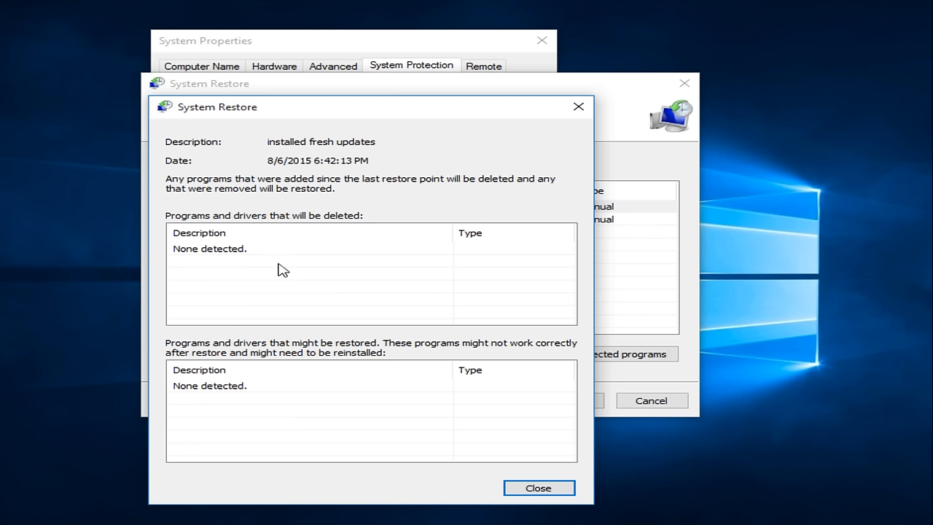
mouse_move(264, 292)
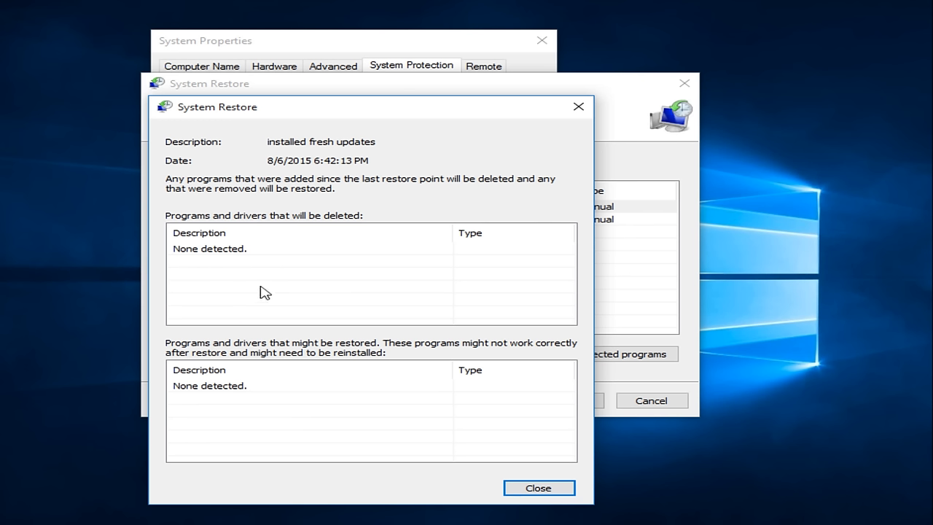
mouse_move(329, 402)
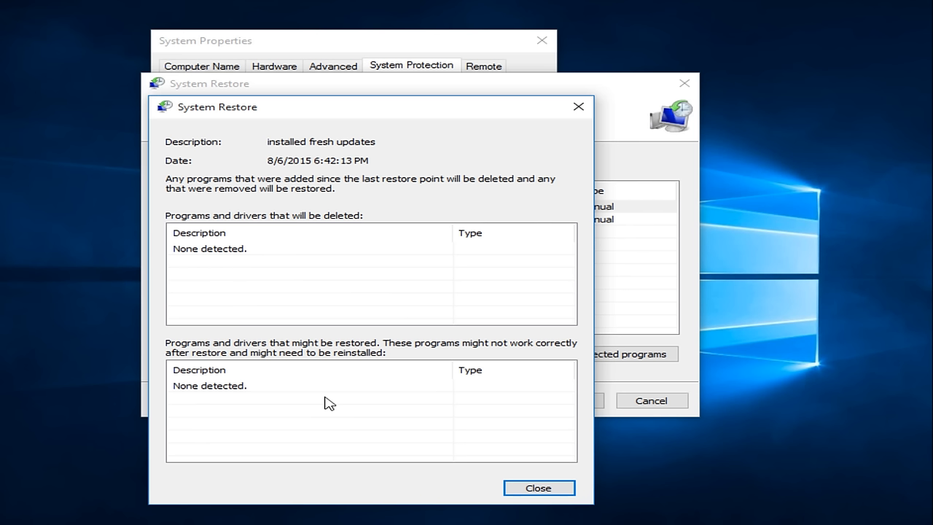
mouse_move(325, 406)
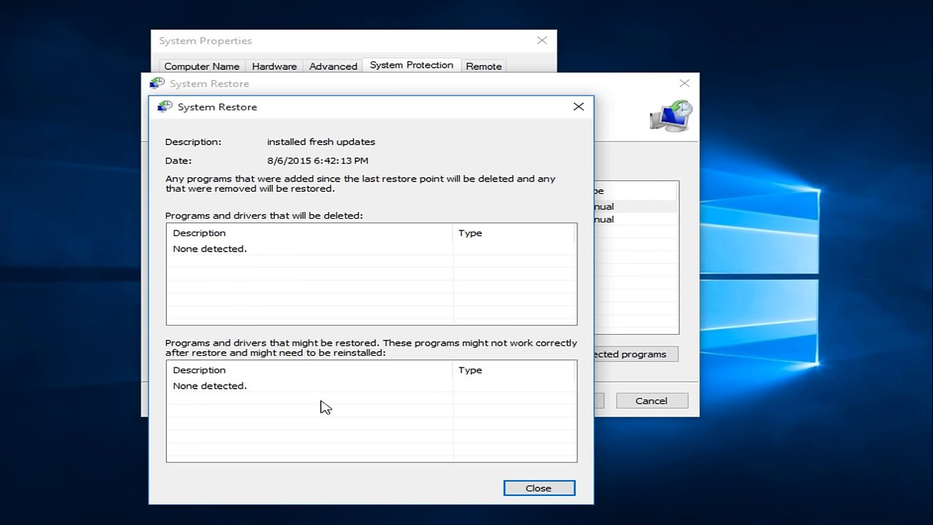
mouse_move(336, 432)
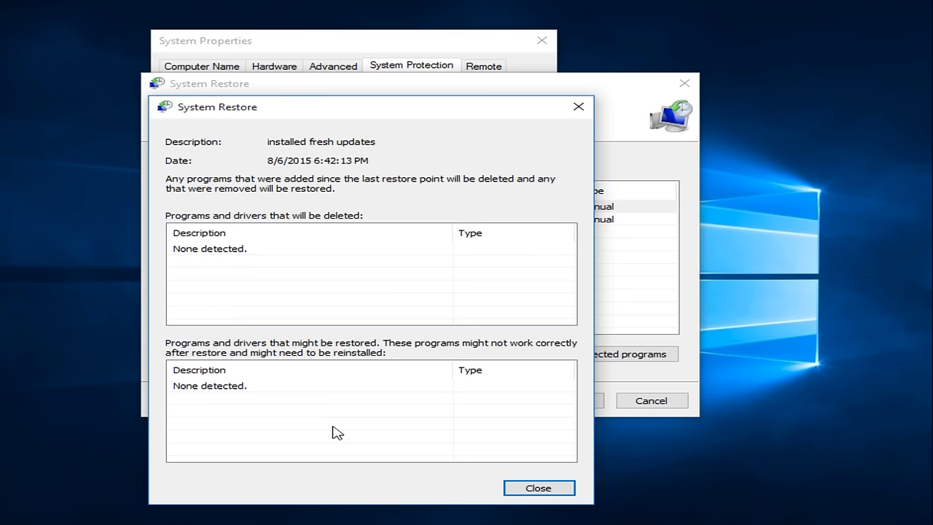
mouse_move(475, 443)
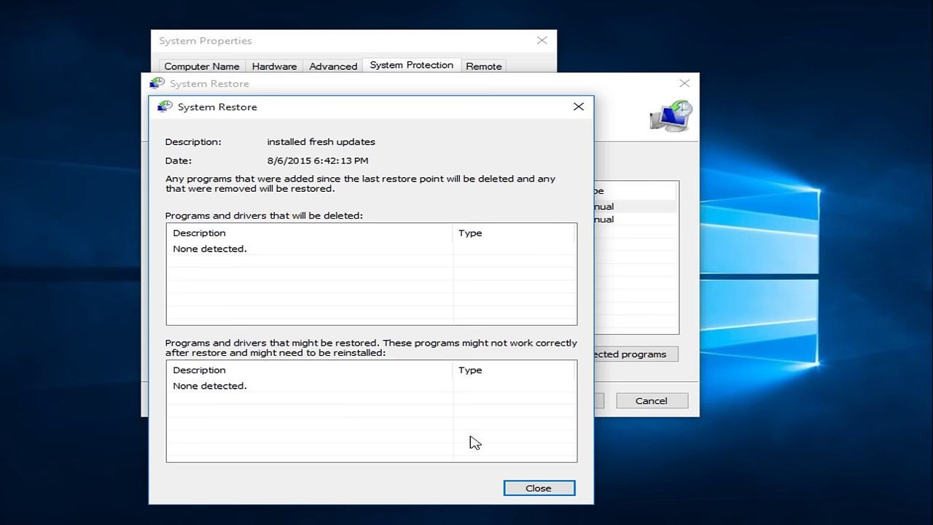
click(538, 487)
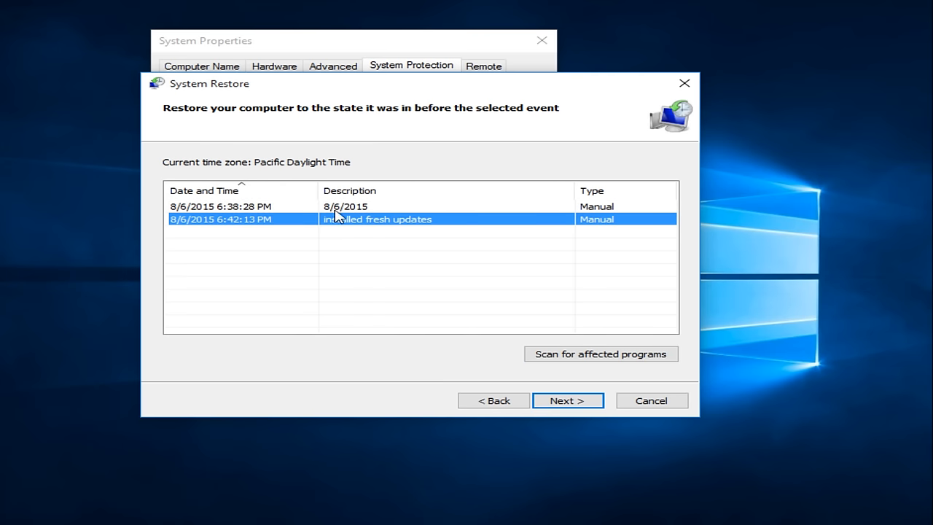
mouse_move(298, 210)
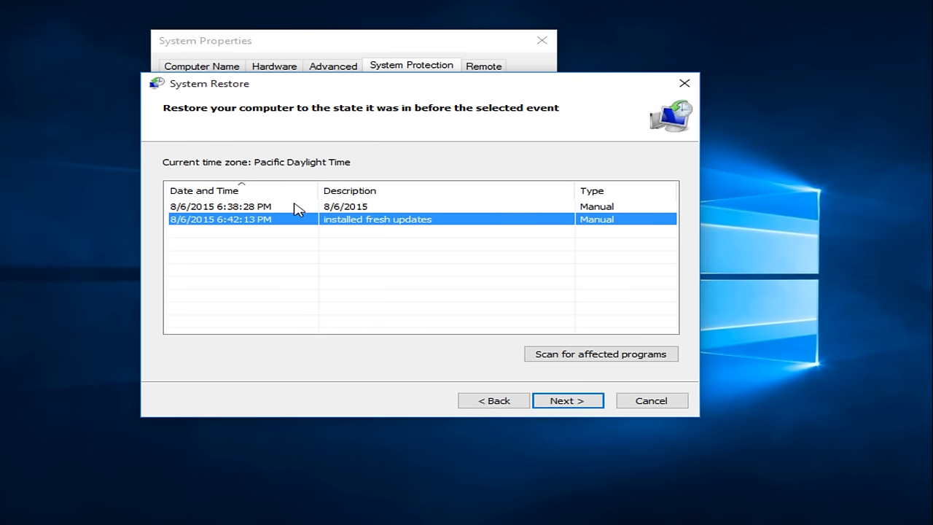
- Confirm restoring to 'installed fresh updates', finish the wizard and accept the no-interruption warning
click(568, 400)
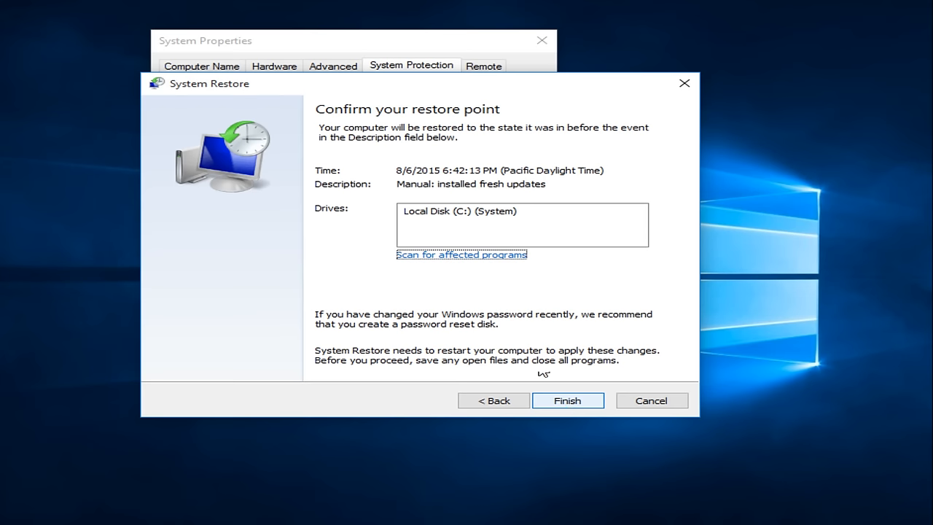
click(460, 210)
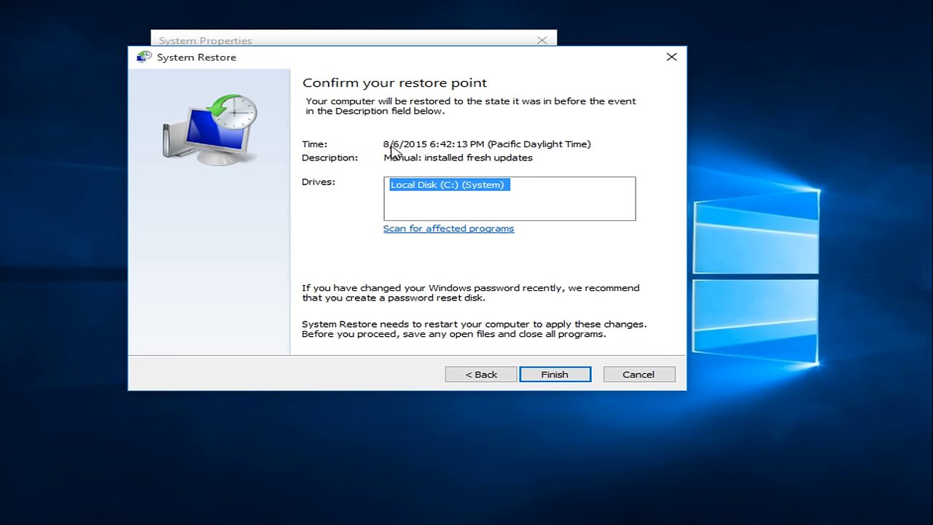
mouse_move(400, 155)
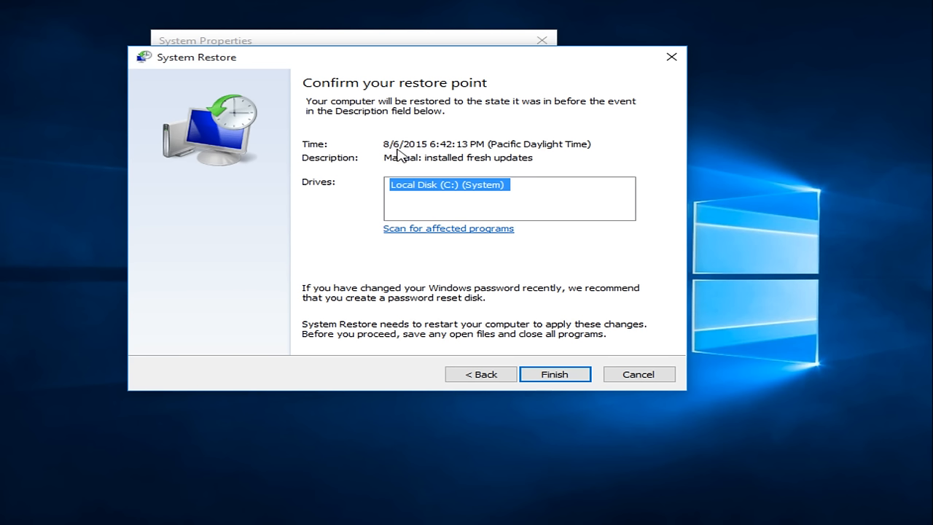
mouse_move(387, 178)
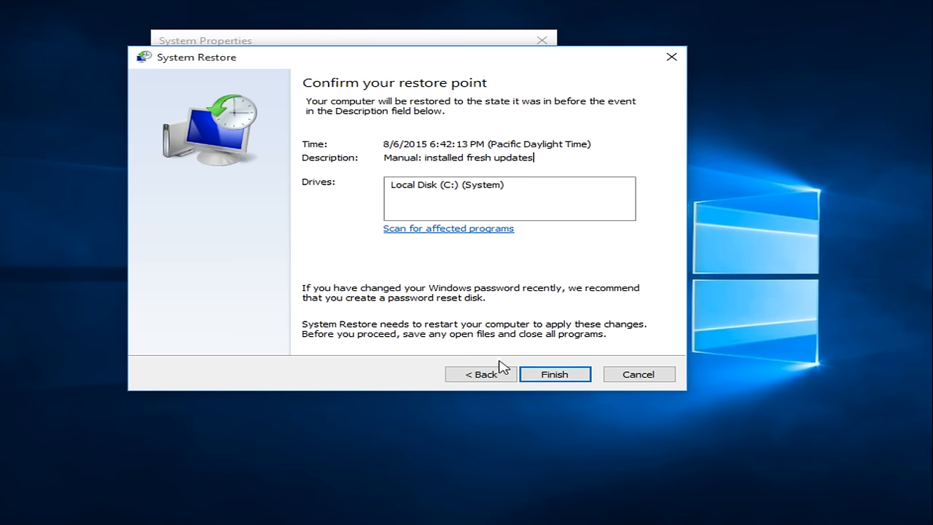
click(554, 373)
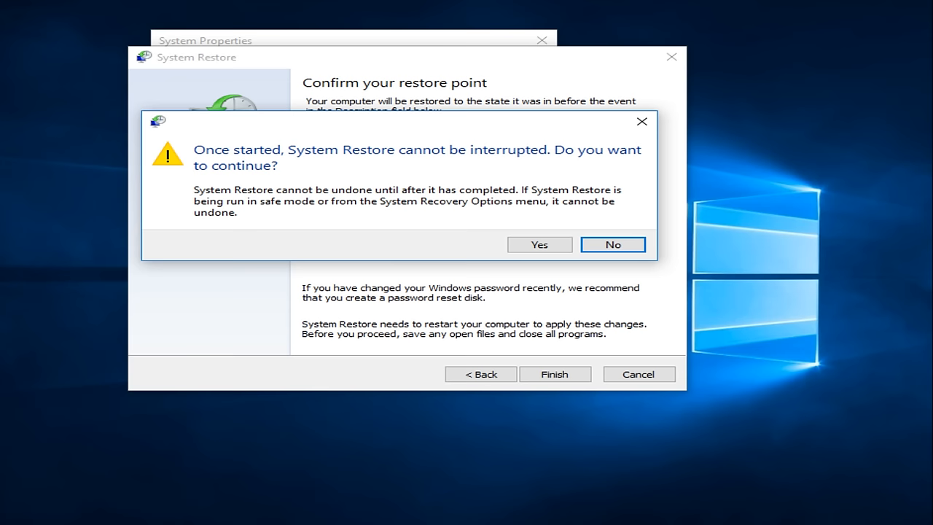
mouse_move(496, 169)
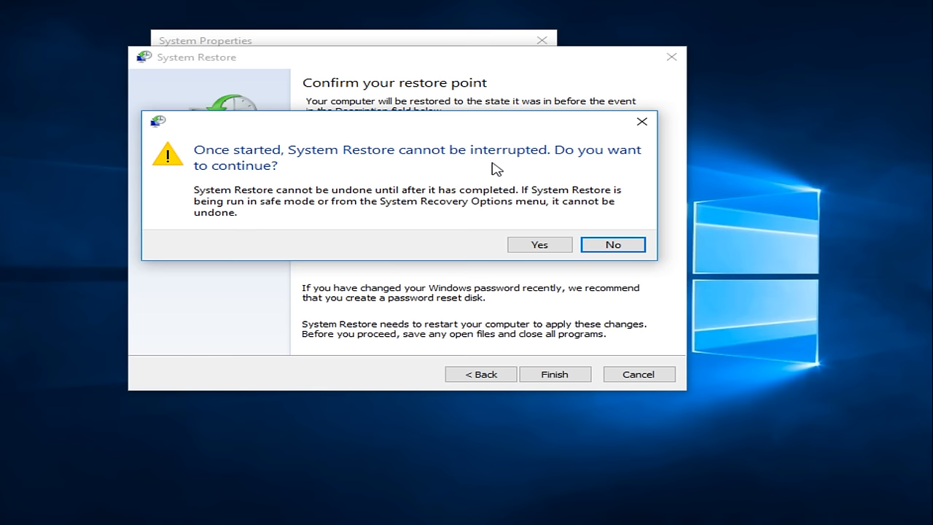
click(539, 245)
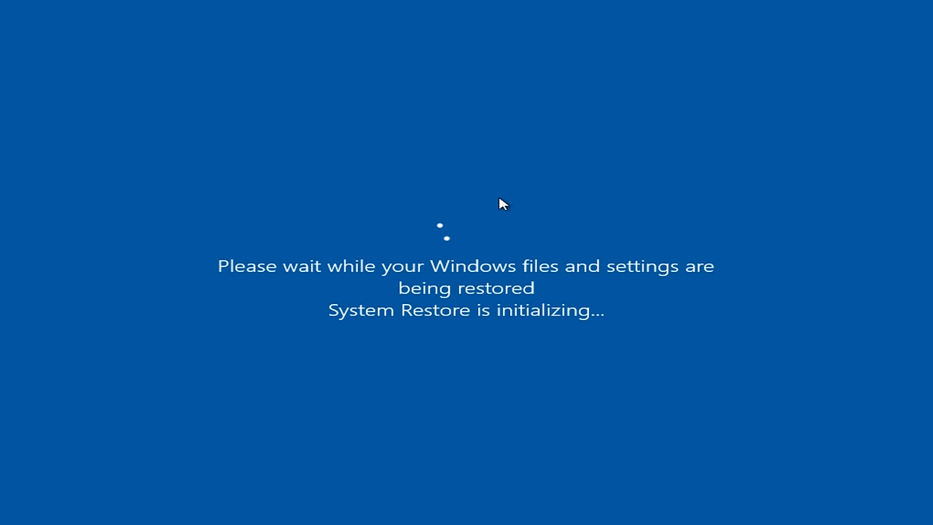
mouse_move(455, 188)
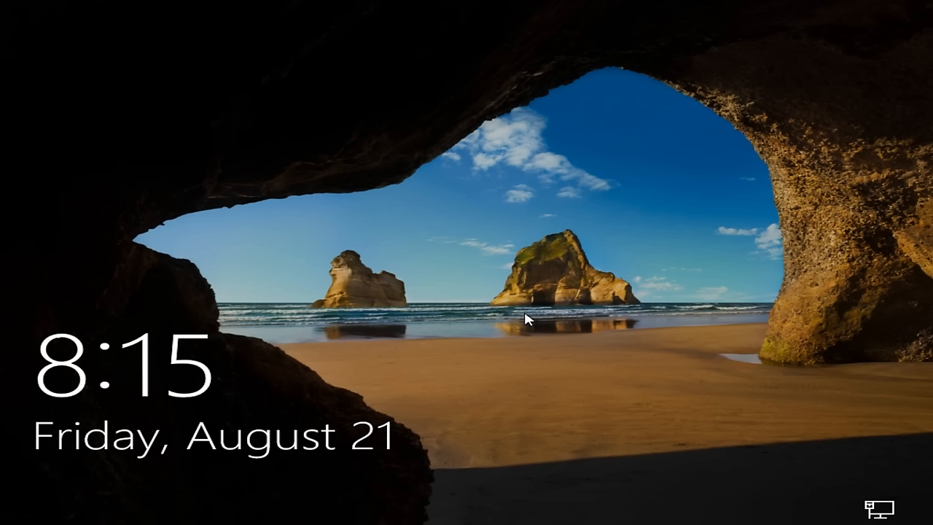
mouse_move(644, 458)
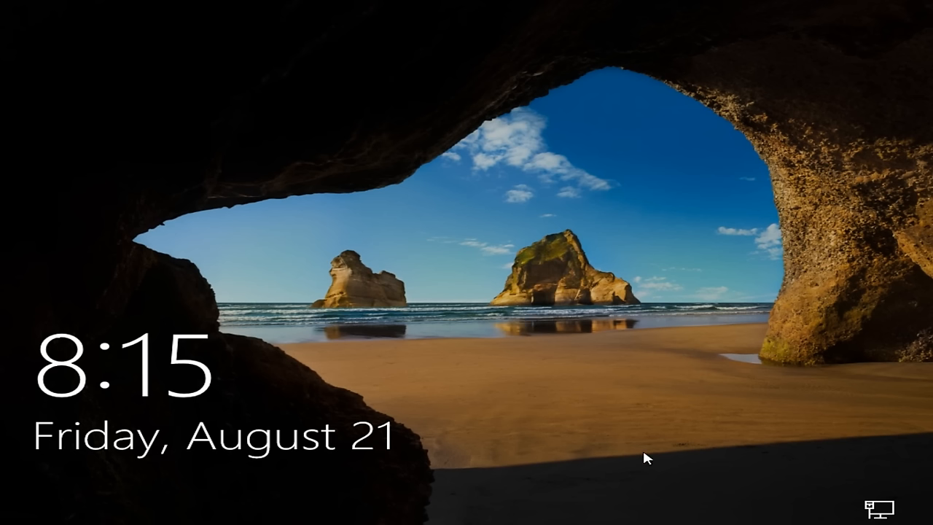
- After the restore reboot, dismiss the lock screen to reach the 'completed successfully' message
click(641, 458)
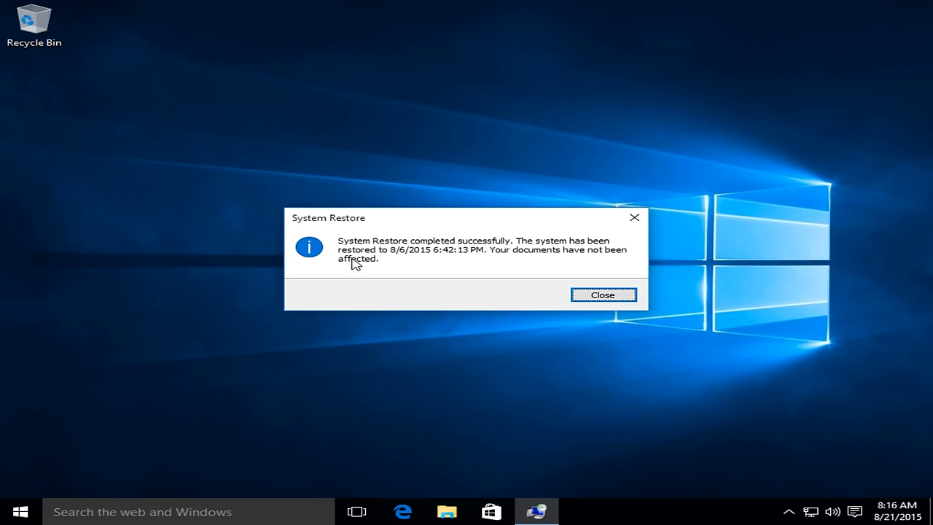
mouse_move(587, 251)
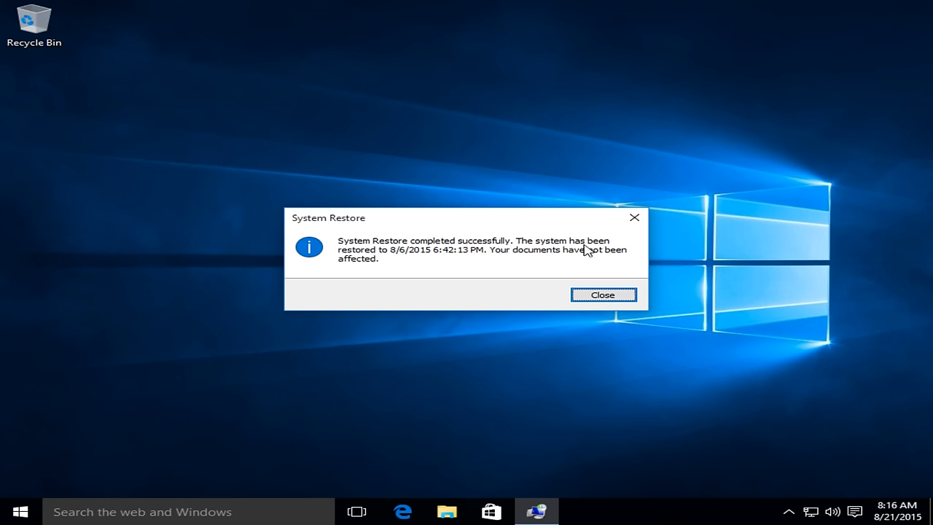
mouse_move(441, 260)
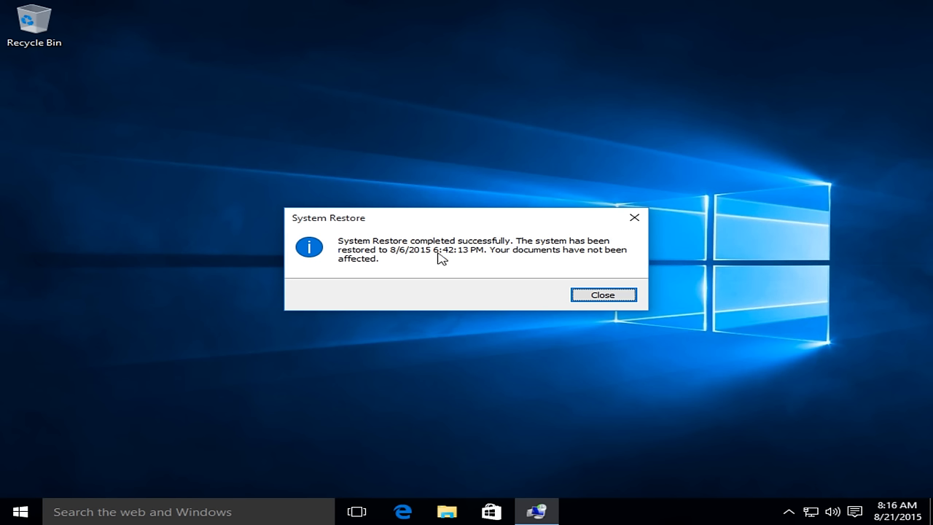
mouse_move(468, 259)
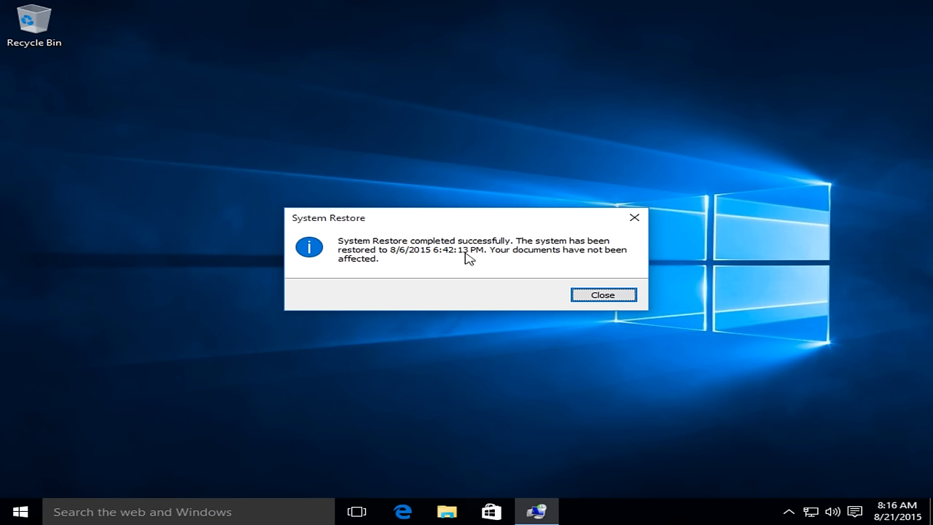
mouse_move(498, 255)
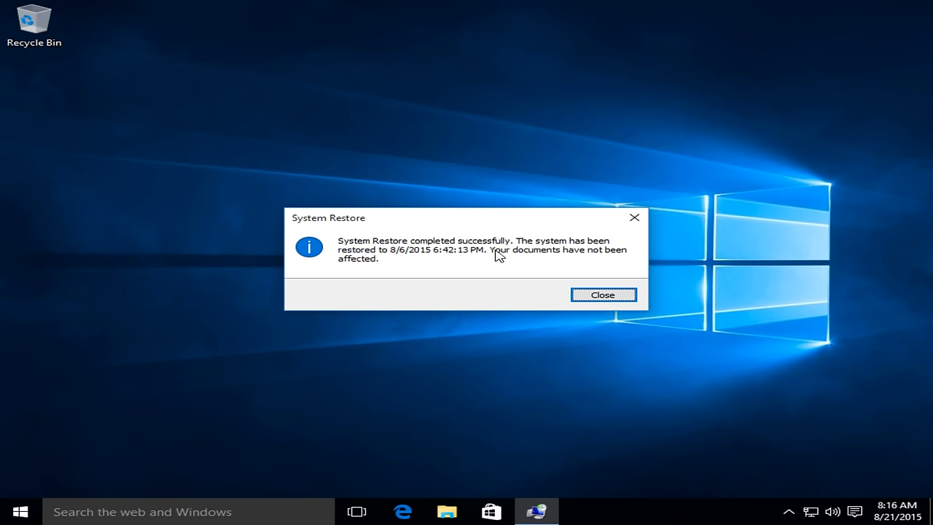
mouse_move(380, 269)
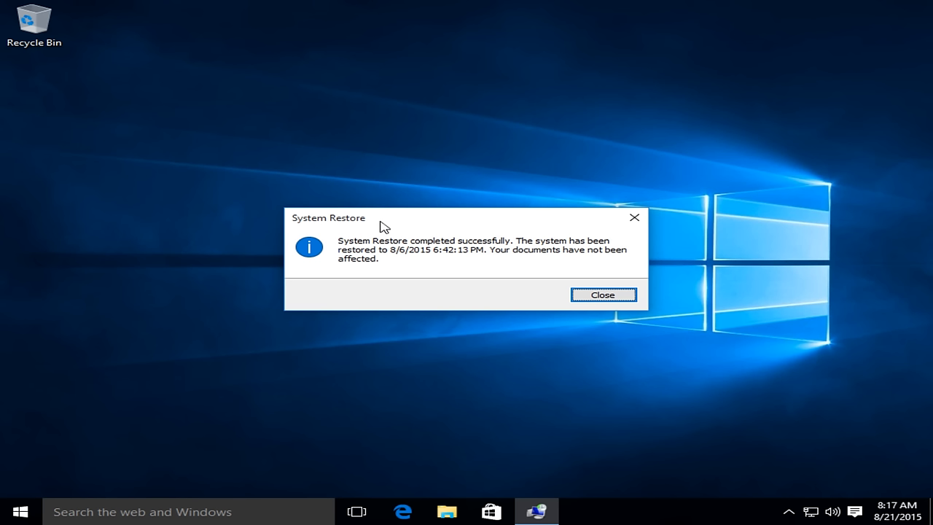
mouse_move(398, 221)
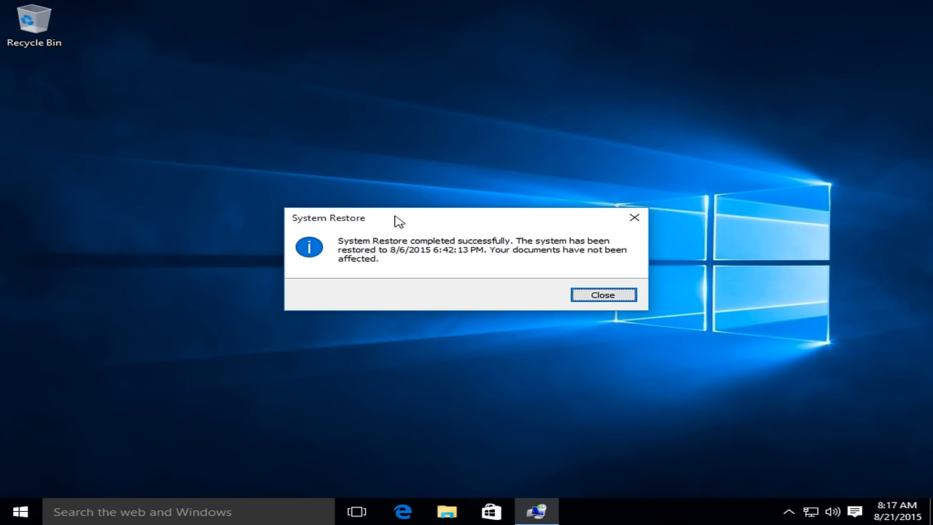
mouse_move(405, 215)
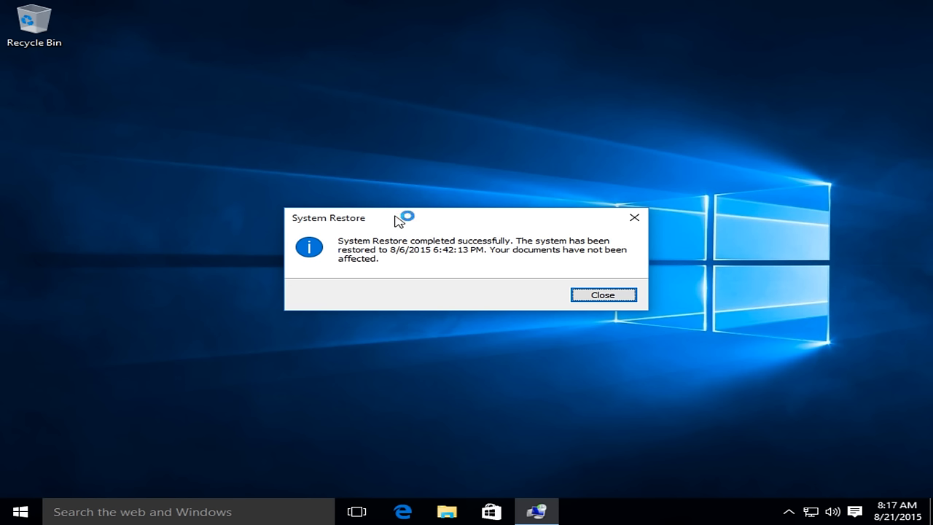